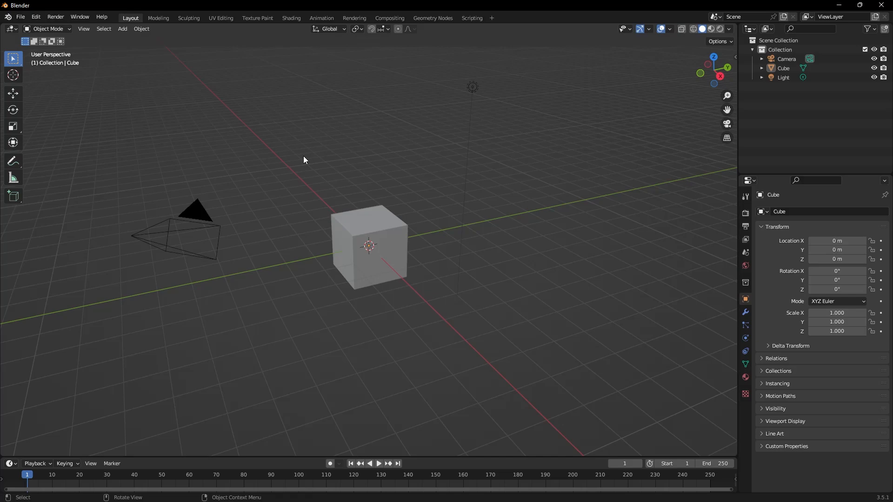
mouse_move(165, 207)
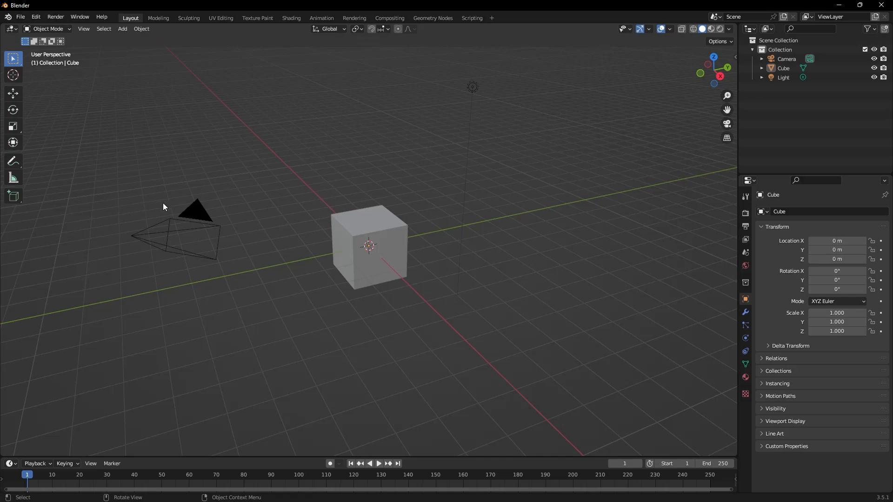
mouse_move(151, 193)
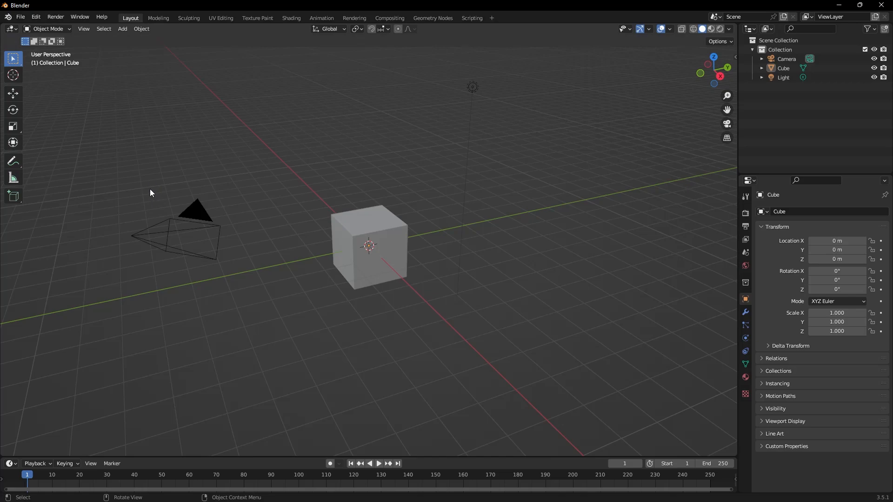
mouse_move(35, 16)
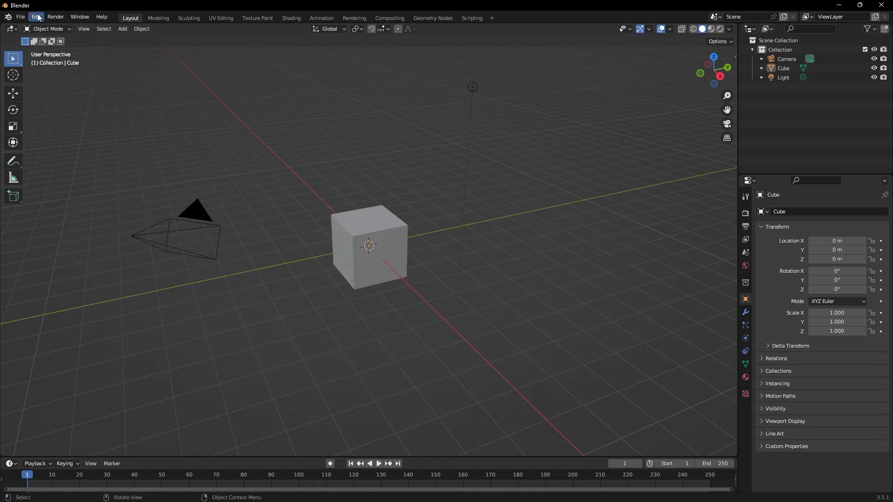
Open Blender's Preferences window from the Edit menu
click(35, 17)
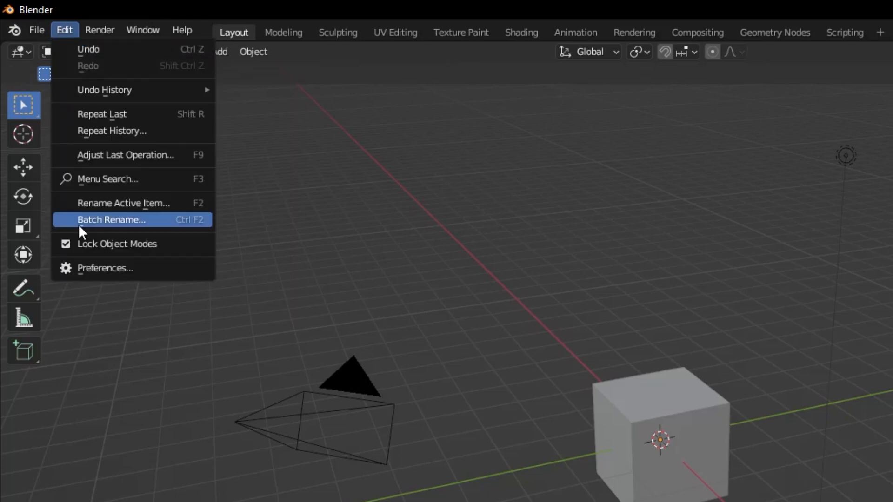
click(105, 269)
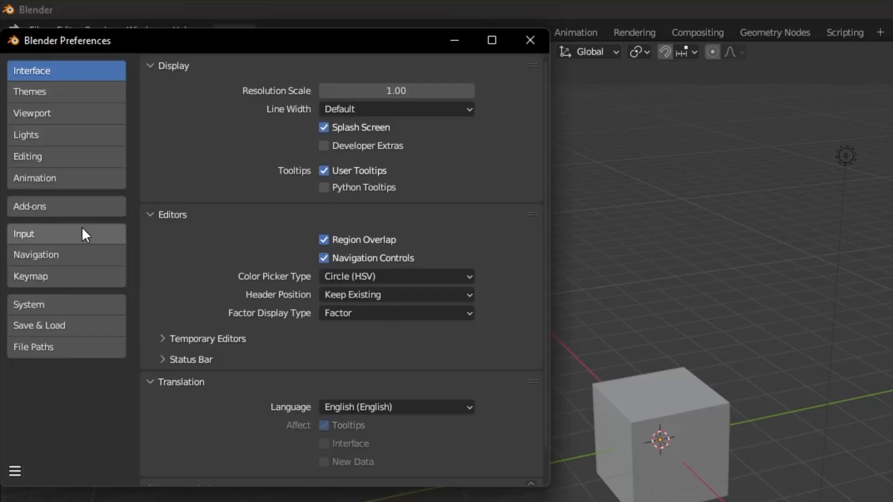
mouse_move(142, 218)
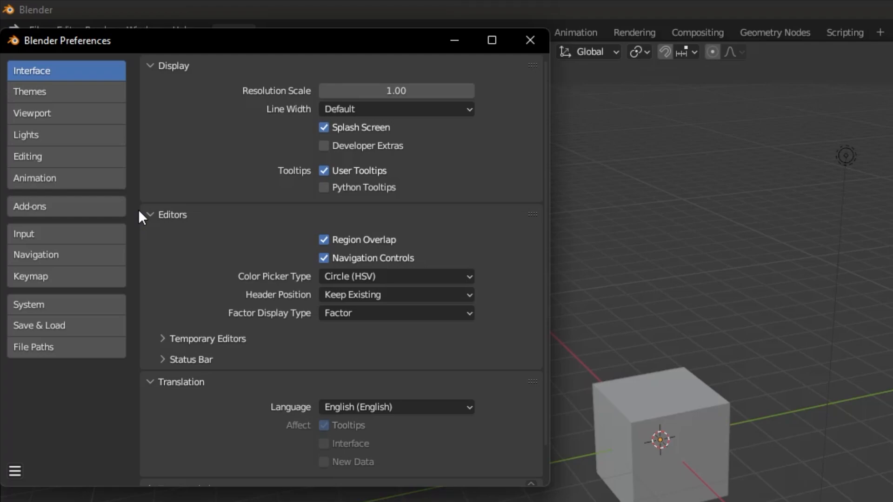
mouse_move(74, 212)
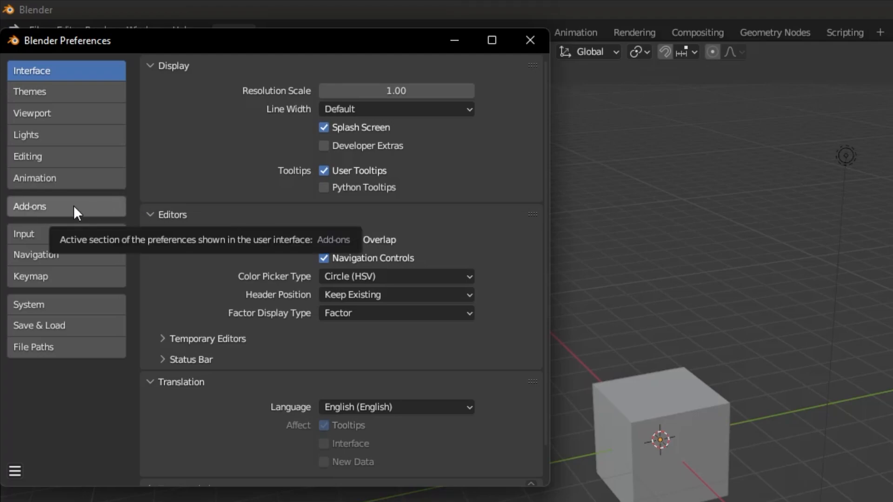
Filter the add-ons by 'cell' and enable Object: Cell Fracture
click(66, 207)
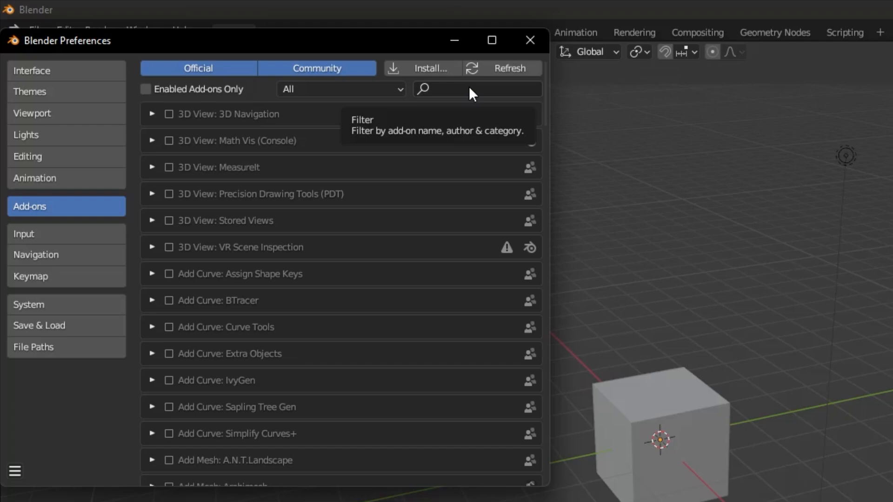
text(cell)
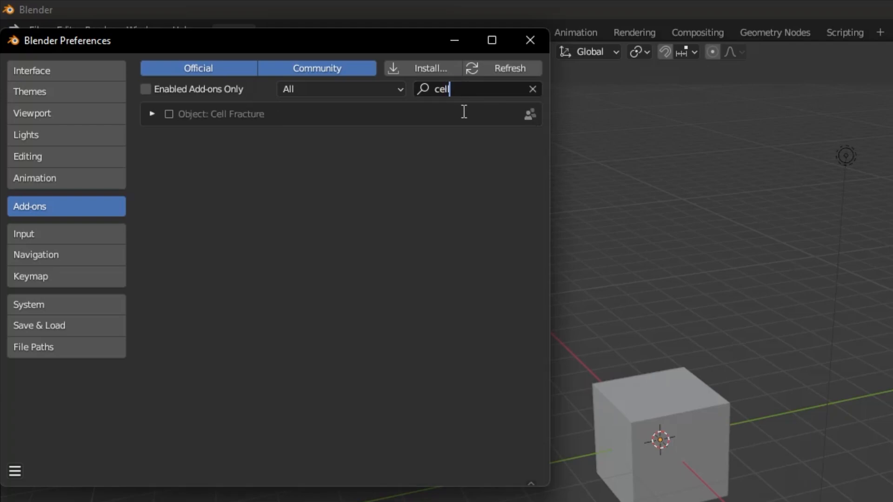
mouse_move(220, 113)
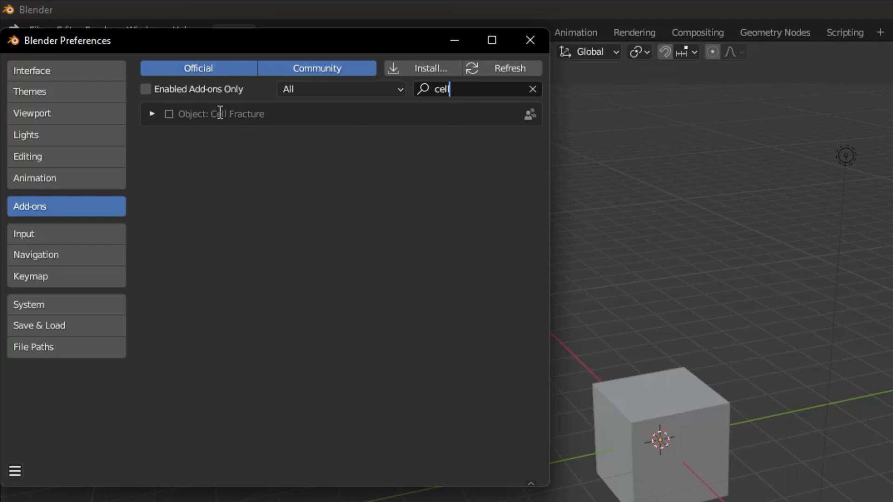
mouse_move(169, 114)
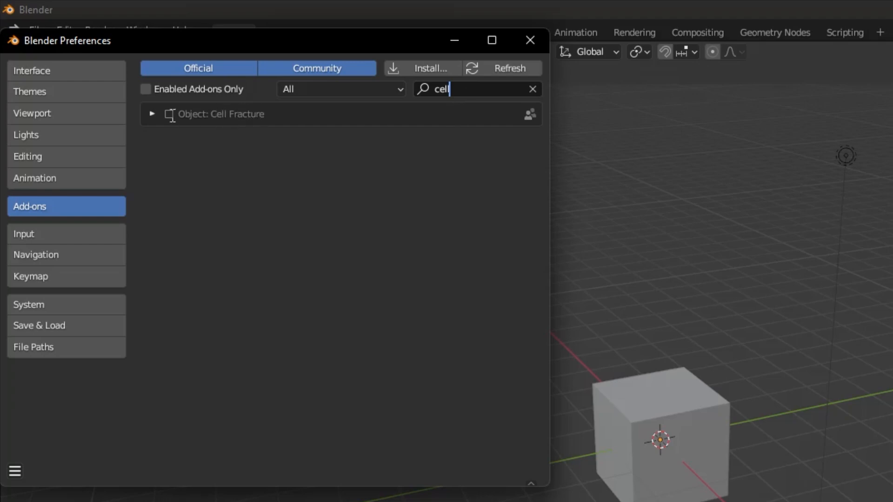
click(169, 114)
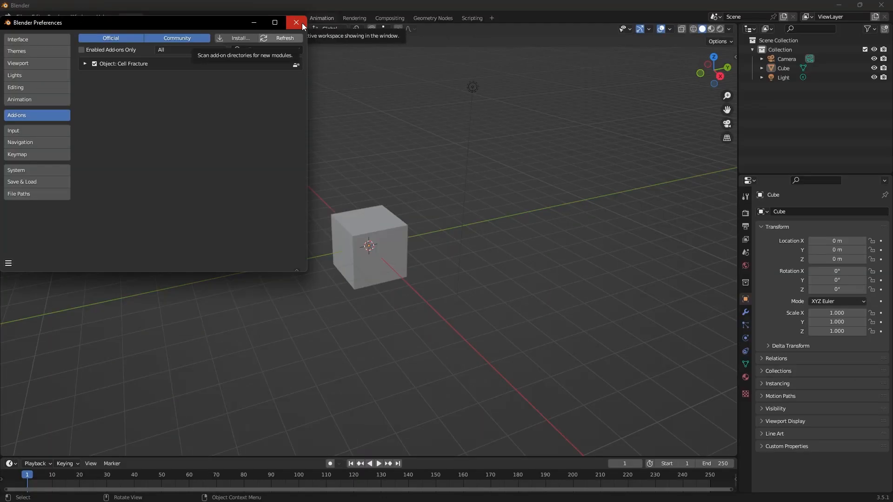
Close Preferences, raise the cube to 1.95 m and flatten it to X scale 0.377
click(296, 23)
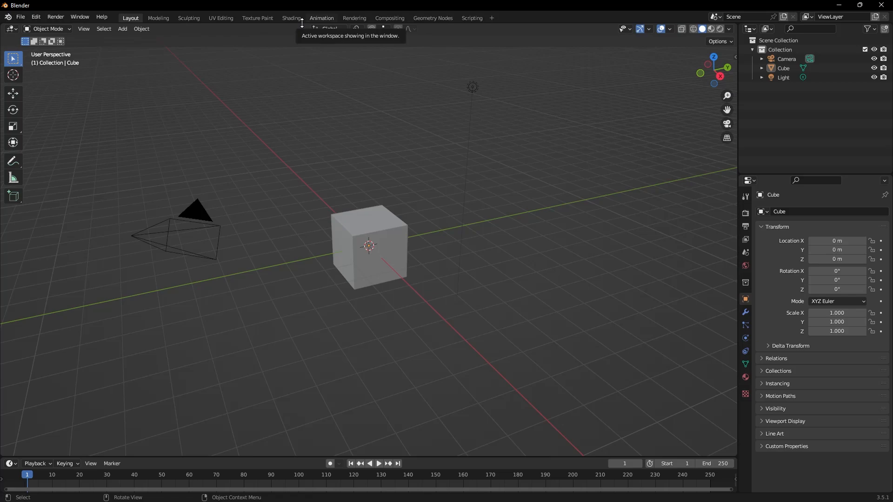
click(369, 246)
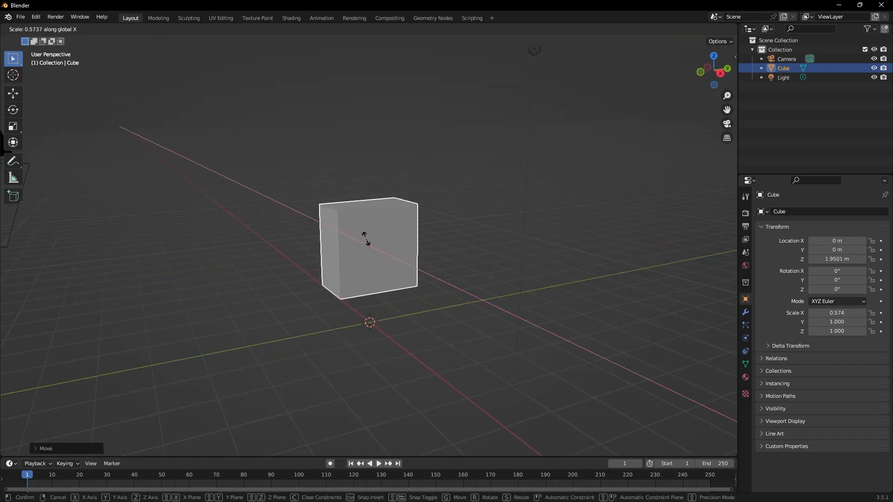
click(220, 216)
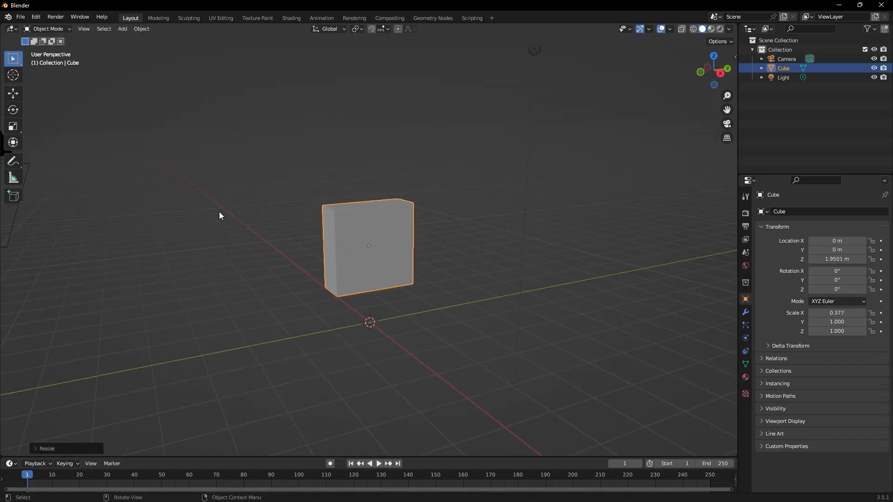
mouse_move(122, 28)
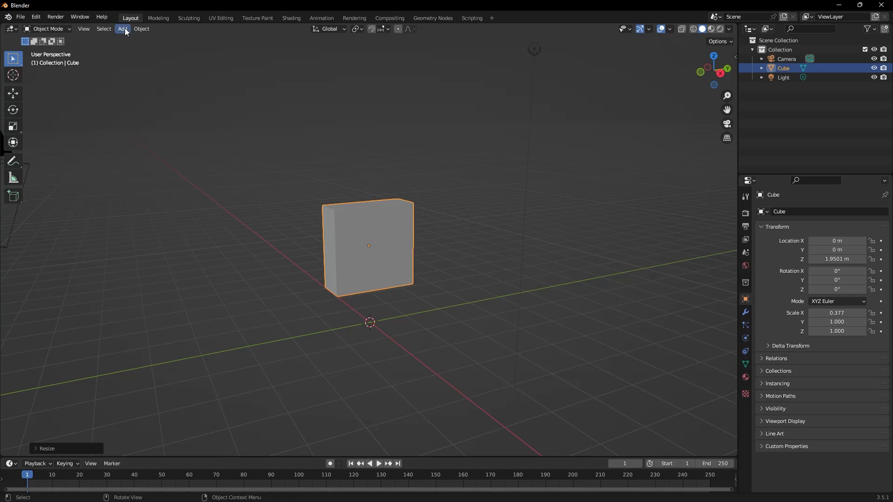
click(140, 29)
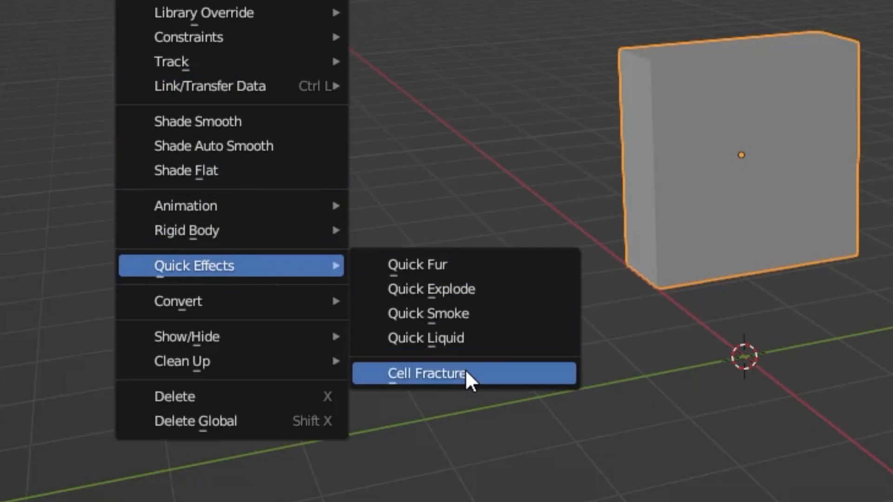
Open the Cell Fracture operator settings for the slab from Quick Effects
click(425, 373)
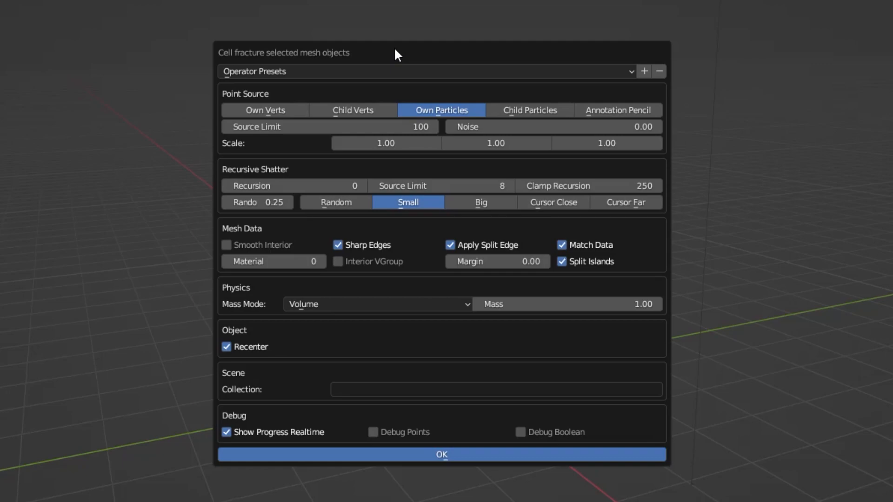
mouse_move(344, 126)
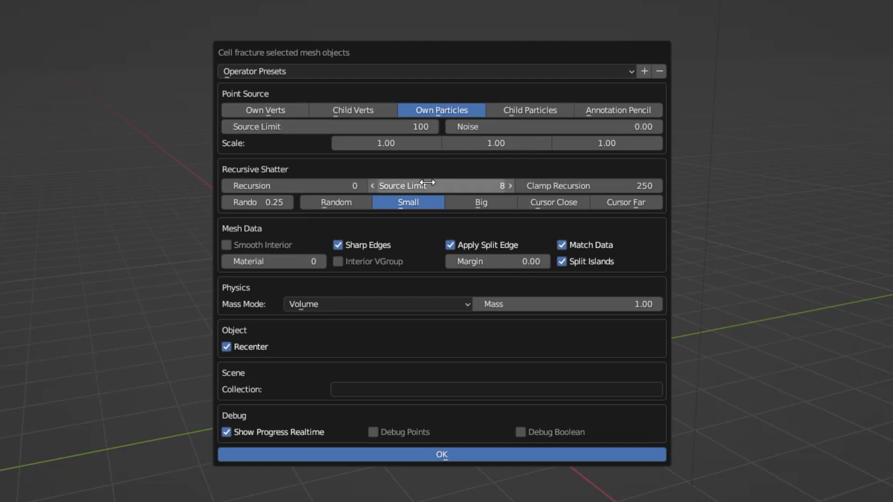
mouse_move(424, 185)
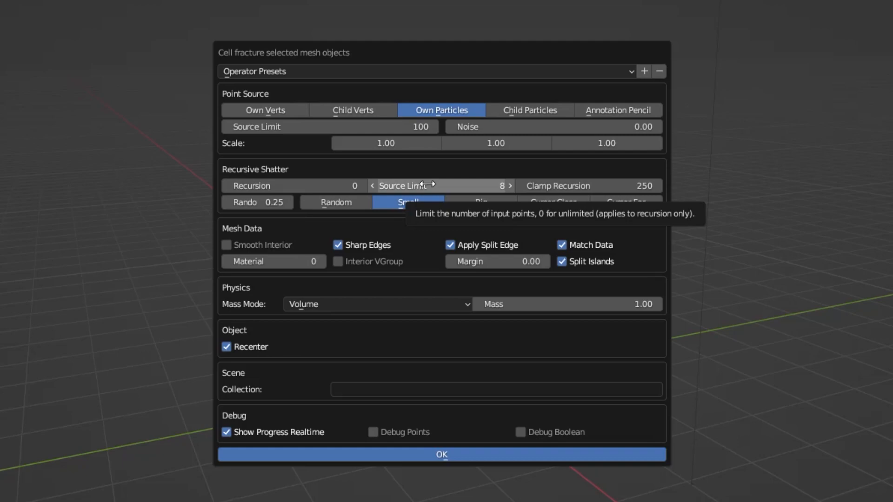
mouse_move(438, 140)
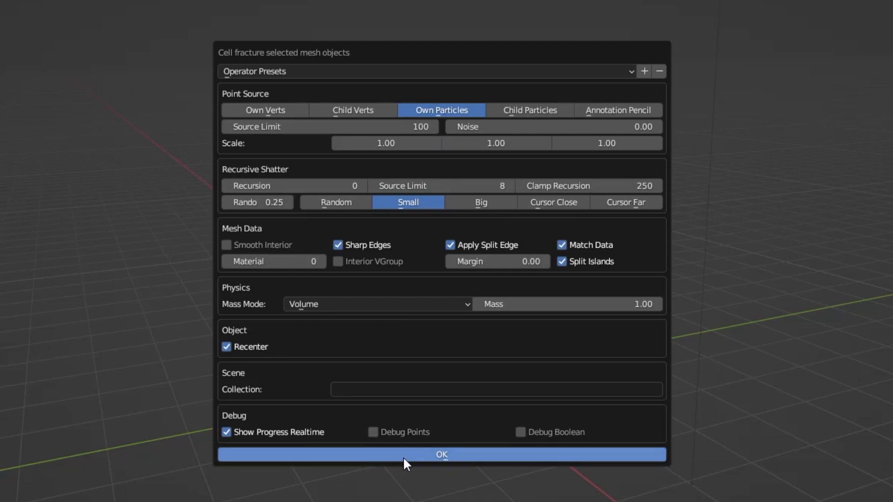
Confirm the fracture dialog, subdivide the slab's mesh into a dense grid, and show wireframe
click(441, 454)
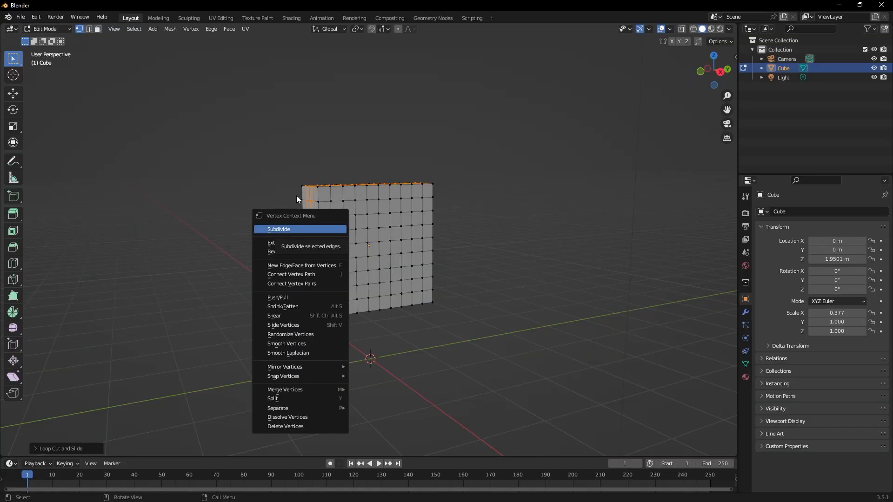
mouse_move(287, 230)
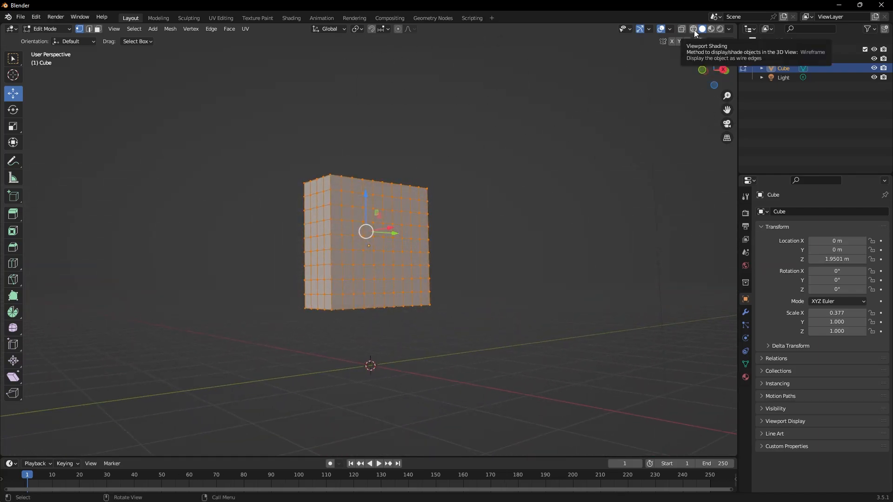
click(695, 28)
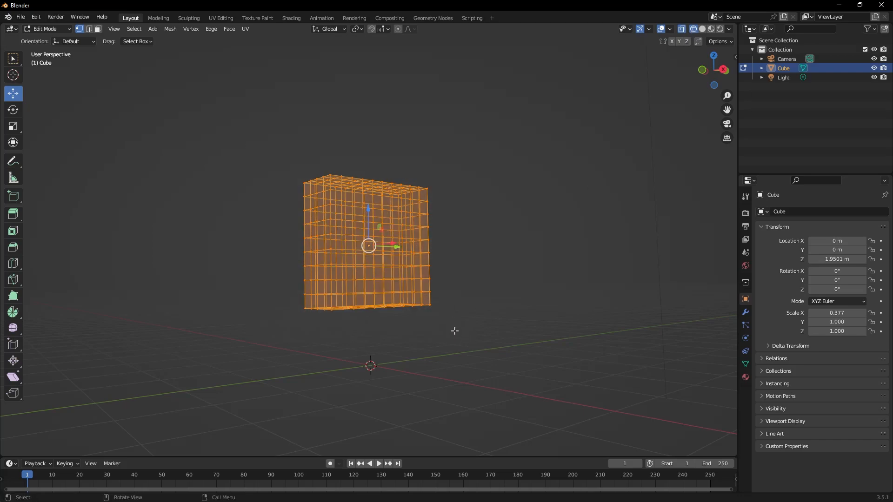
Run Cell Fracture on the subdivided slab with Own Particles, Source Limit 100
key(Tab)
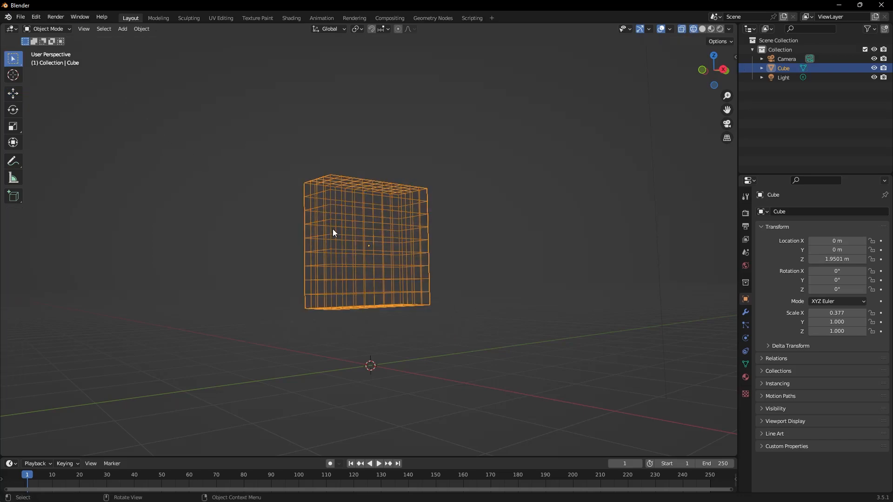
mouse_move(140, 28)
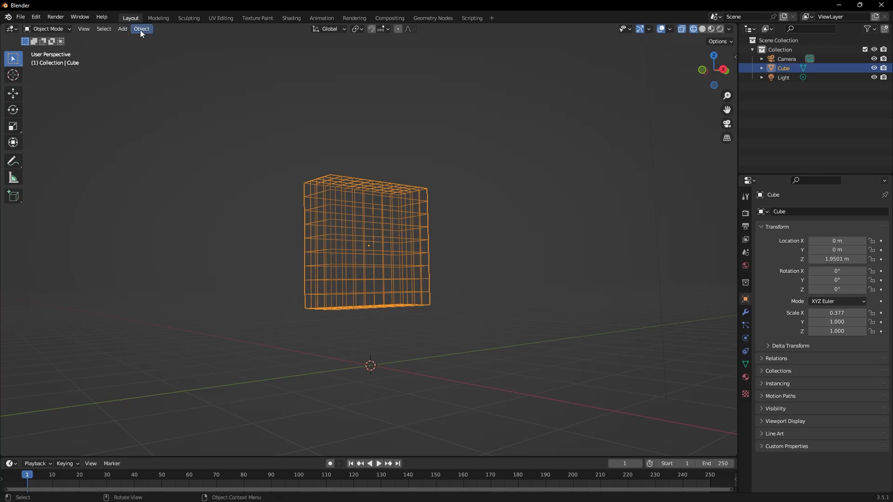
click(140, 29)
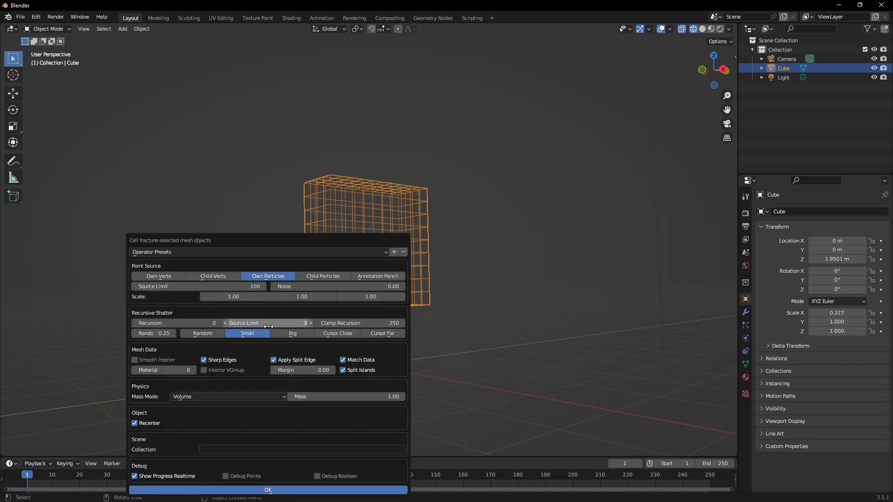
click(268, 491)
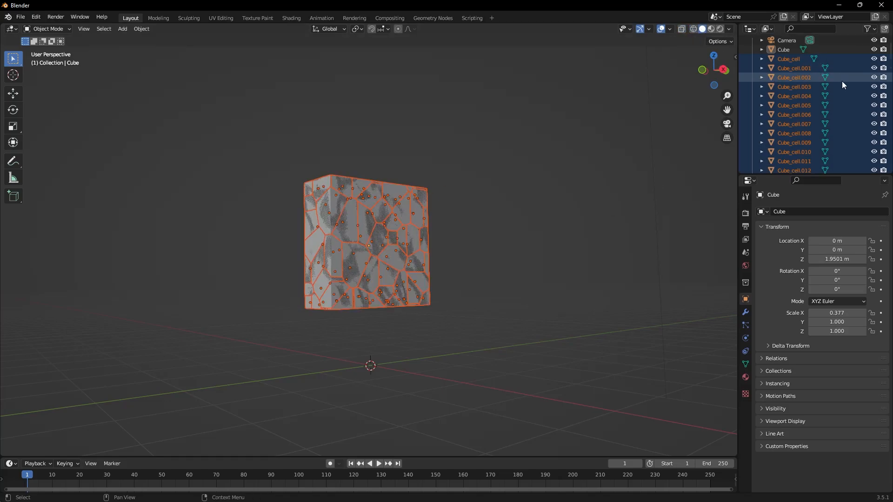
scroll(down, 3)
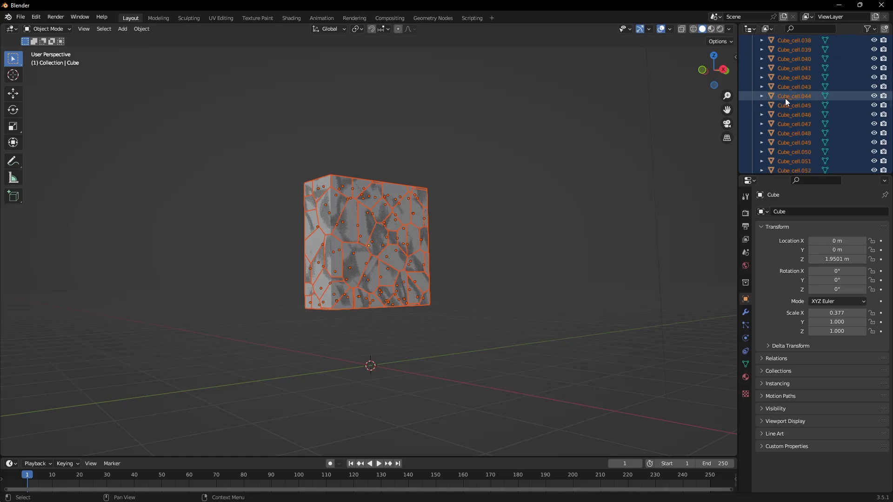
scroll(down, 3)
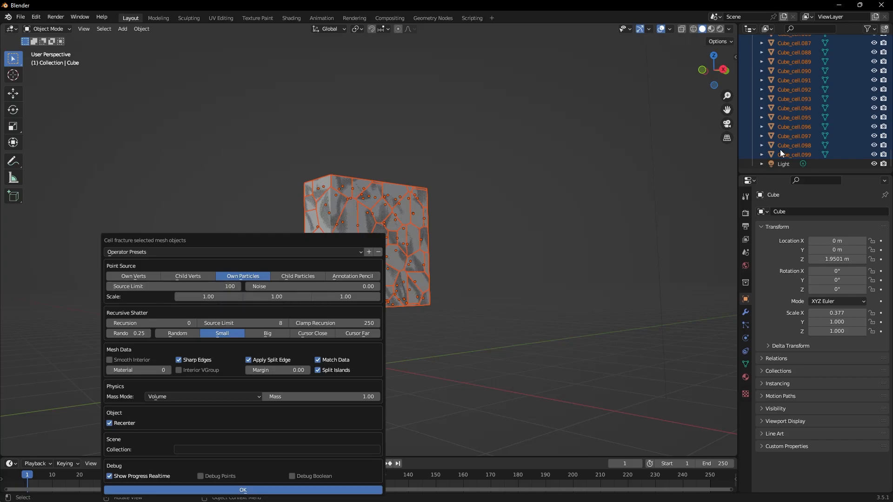
click(242, 490)
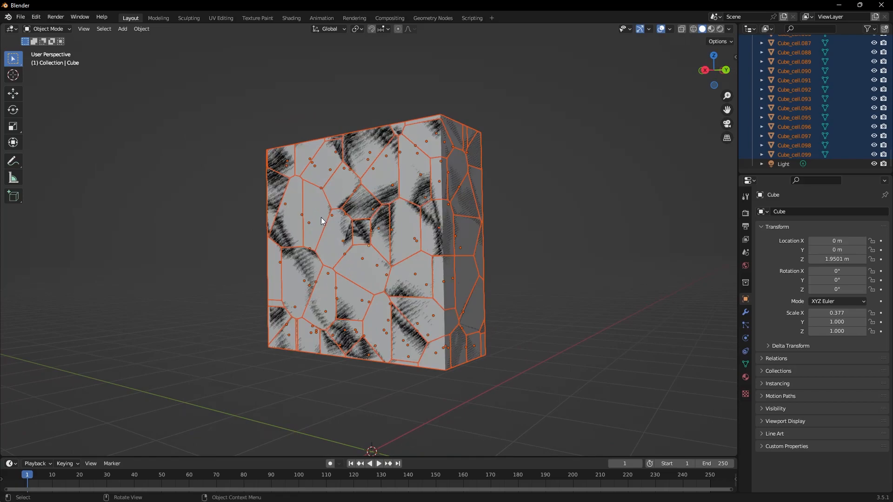
mouse_move(317, 235)
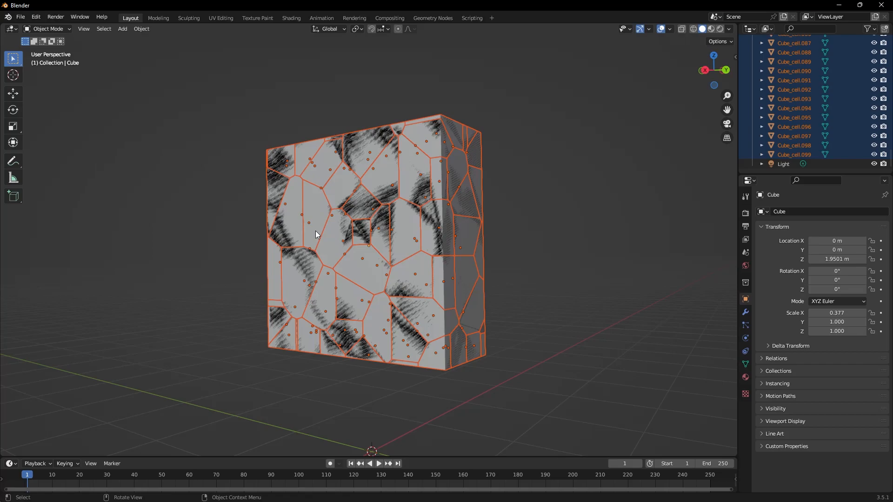
Remove the original solid cube, keeping only the cube_cell fragments
scroll(up, 3)
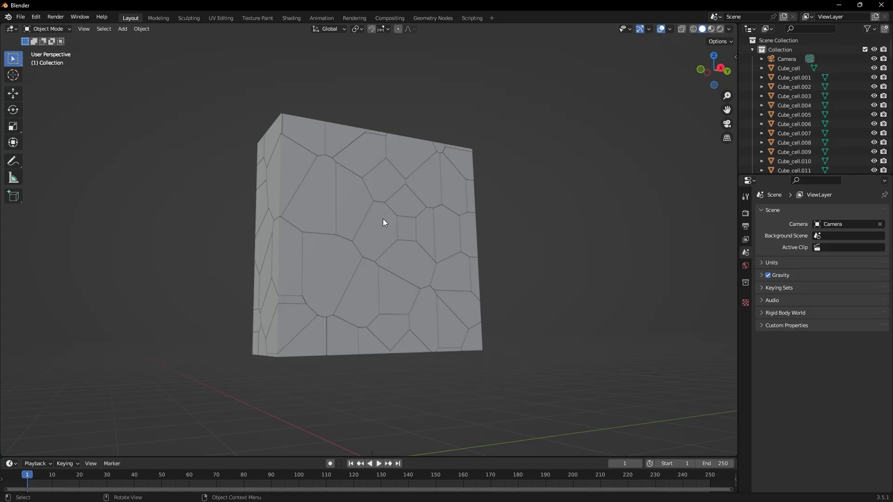
mouse_move(883, 134)
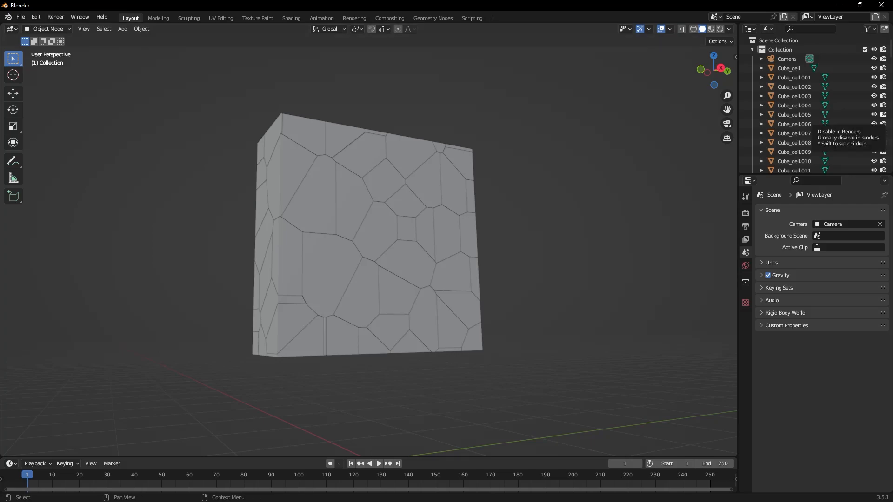
Add a large ground plane under the slab as a passive rigid body and test playback
click(122, 28)
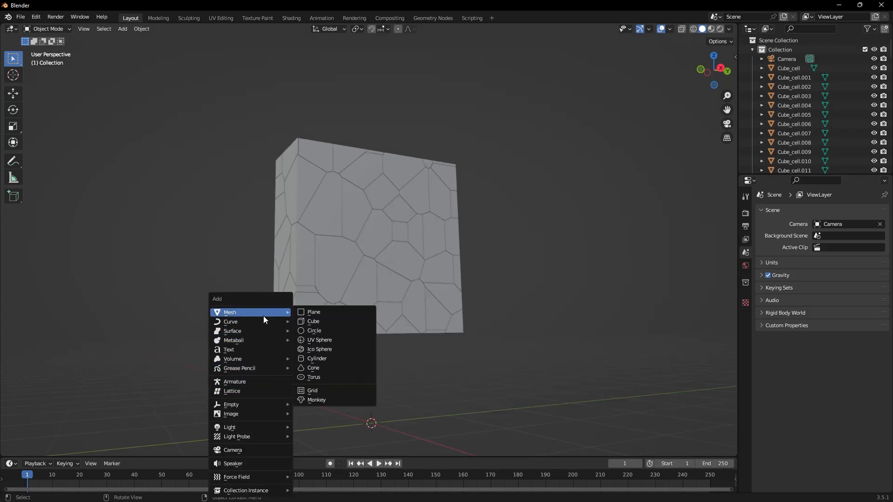
click(313, 313)
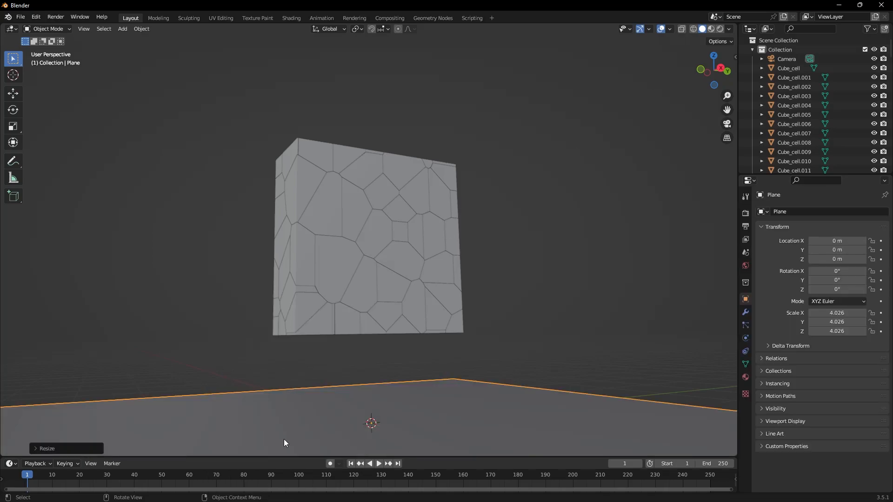
mouse_move(314, 379)
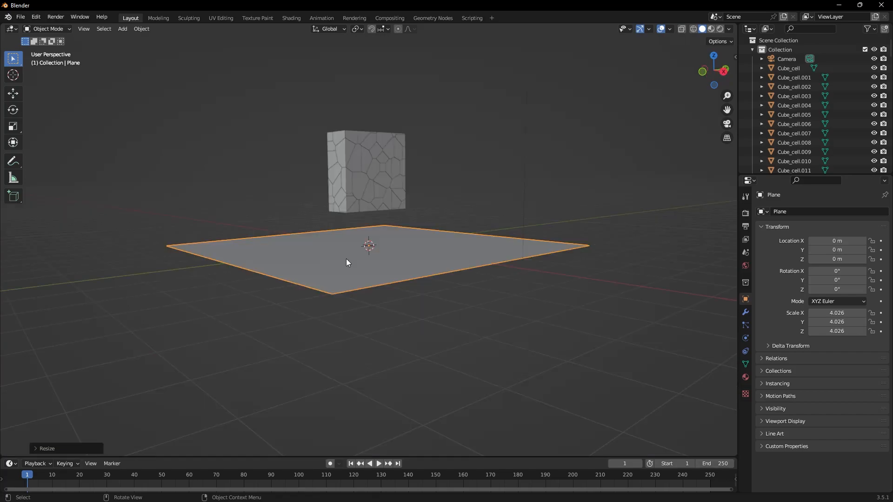
mouse_move(329, 266)
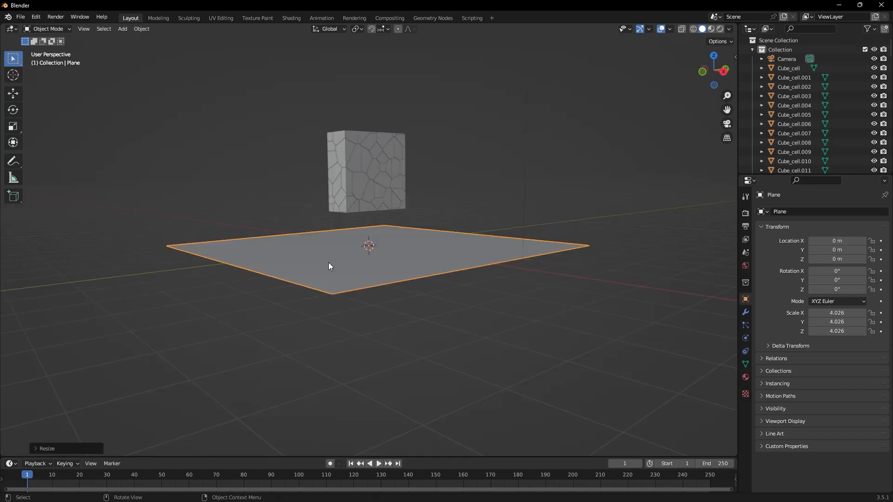
click(141, 29)
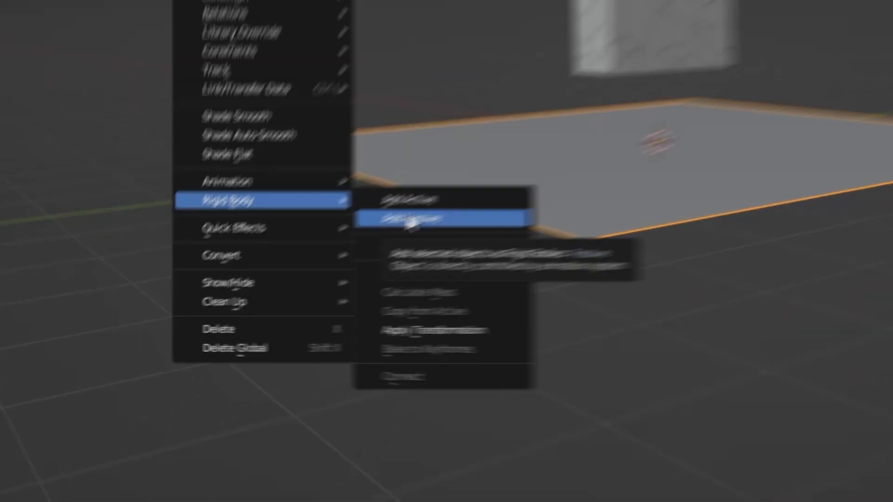
click(421, 220)
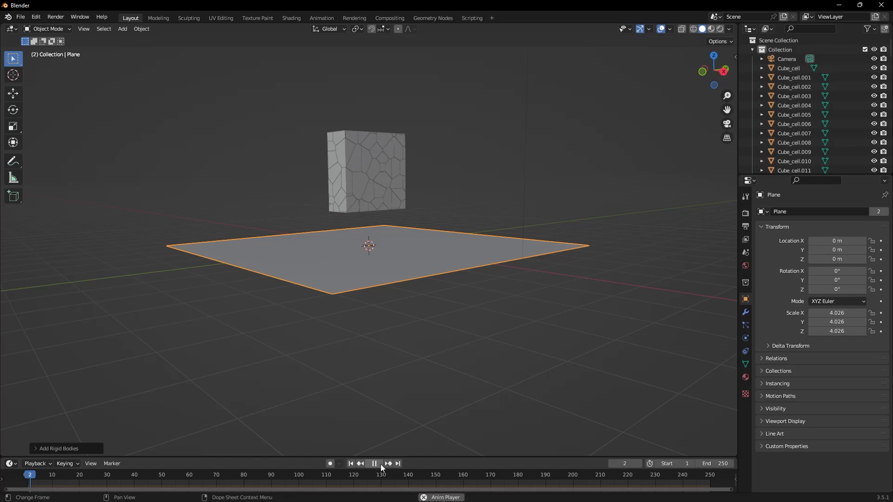
click(374, 464)
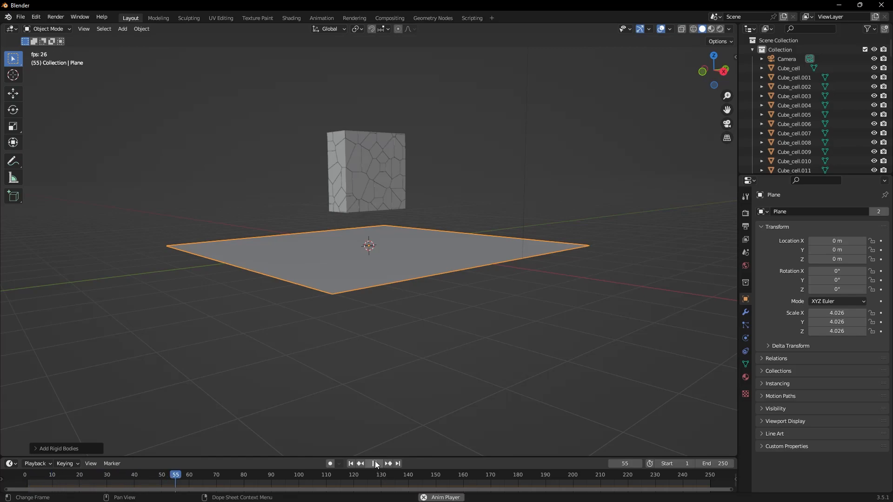
click(375, 464)
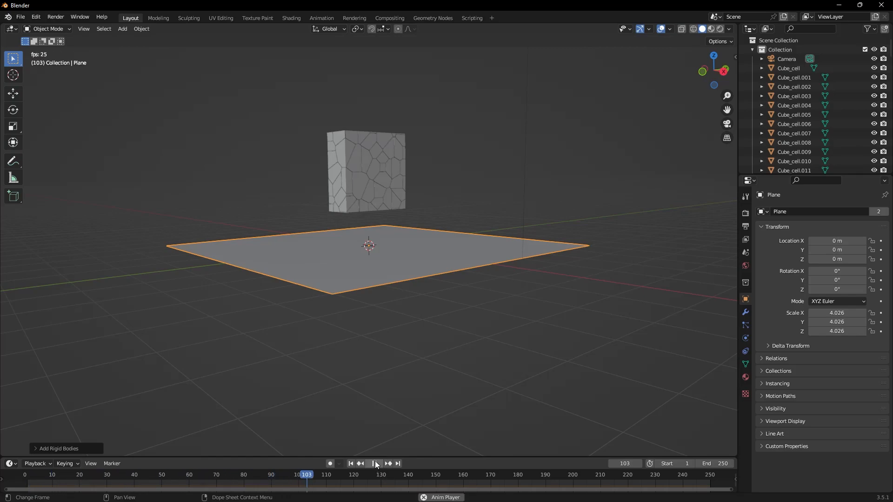
Make all cube_cell fragments active rigid bodies and play the falling simulation
click(352, 158)
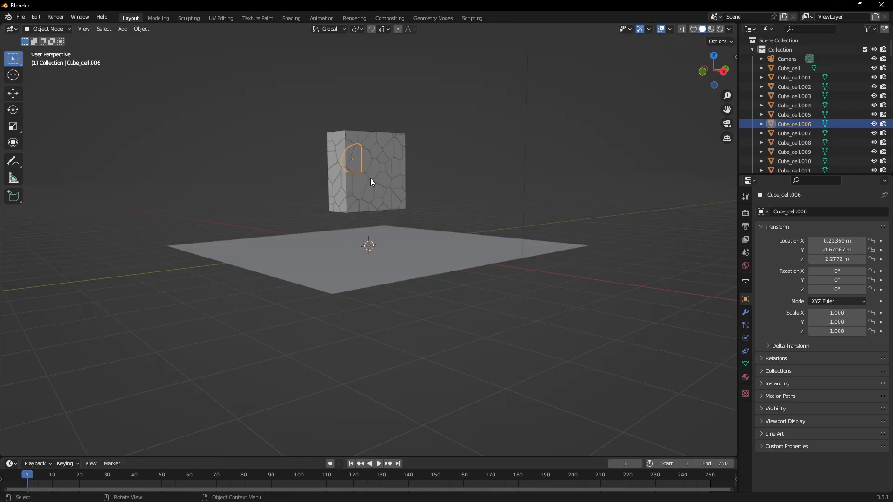
mouse_move(694, 28)
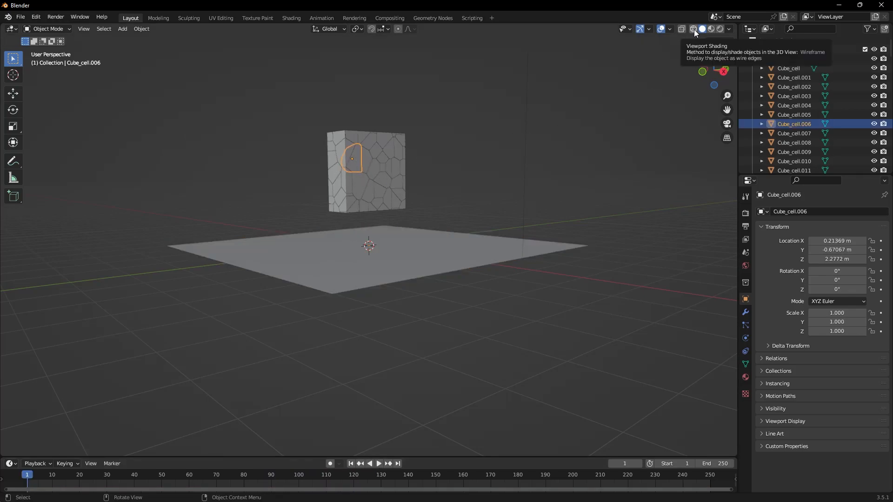
click(693, 28)
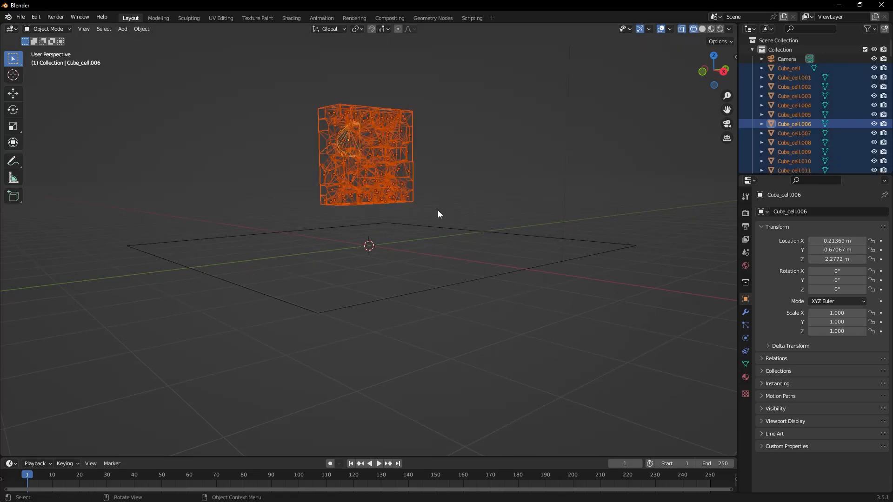
click(140, 28)
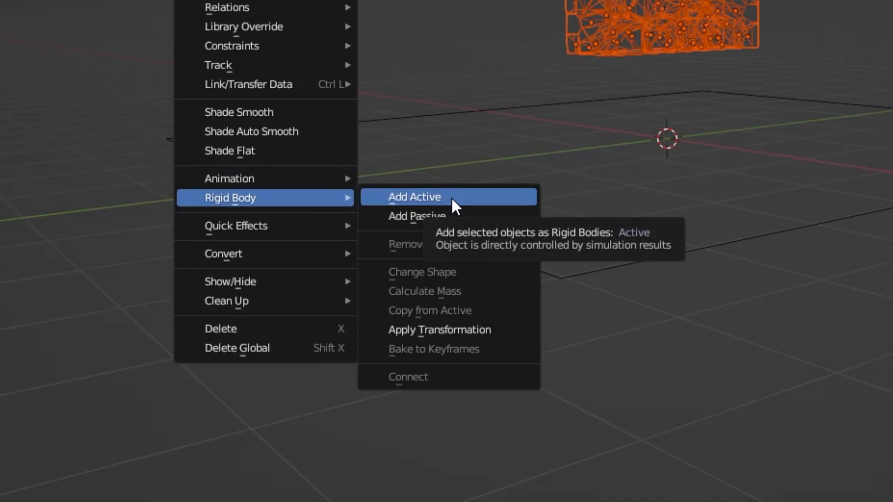
click(414, 196)
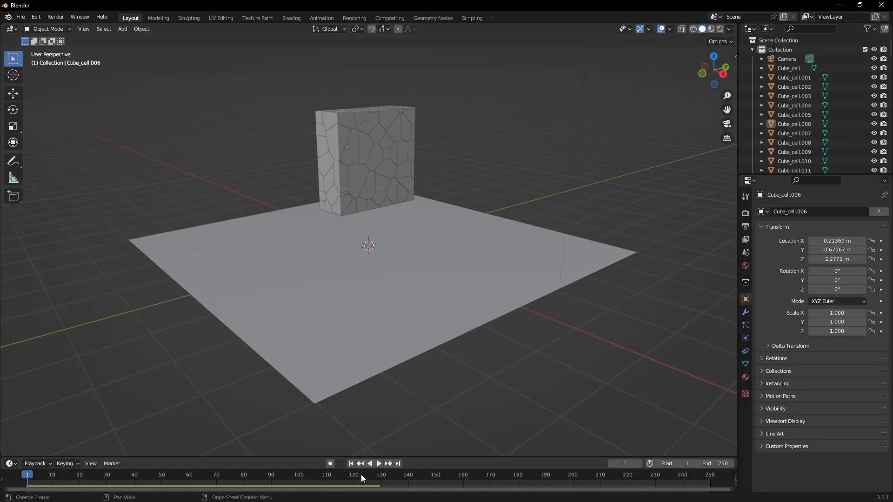
click(378, 464)
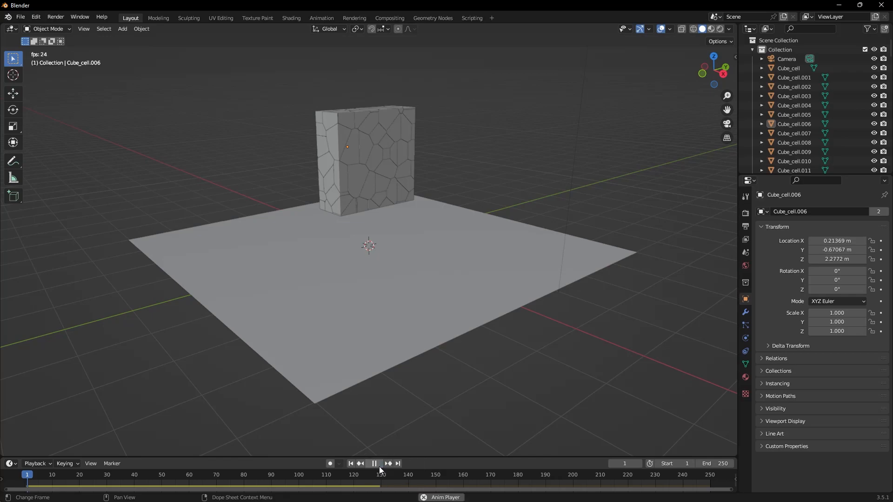
click(374, 464)
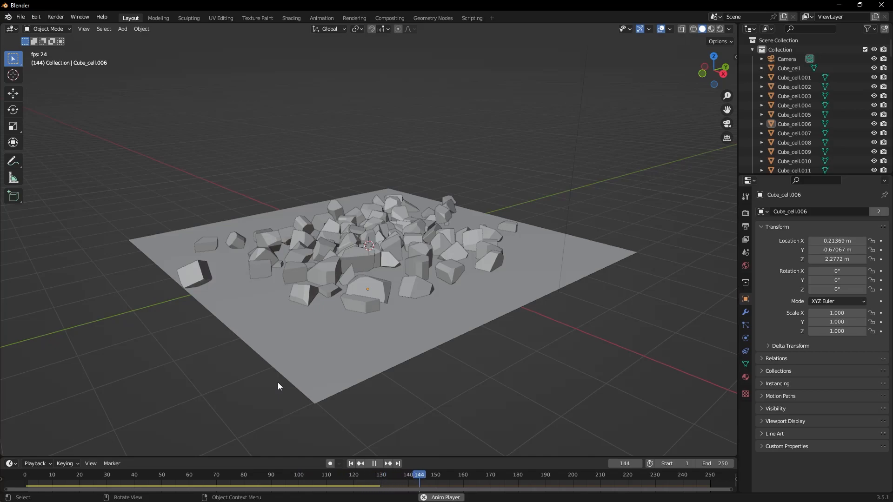
Stop playback and tilt all fragments about 44° around the Y axis
click(573, 475)
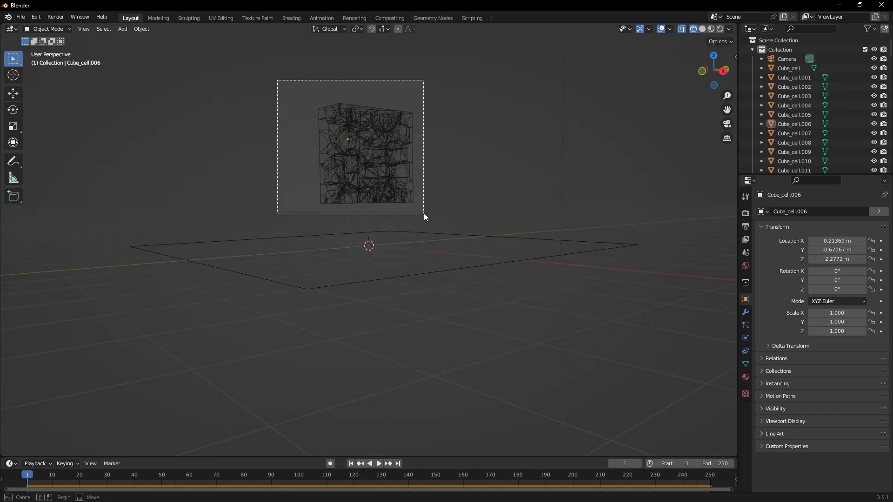
click(368, 151)
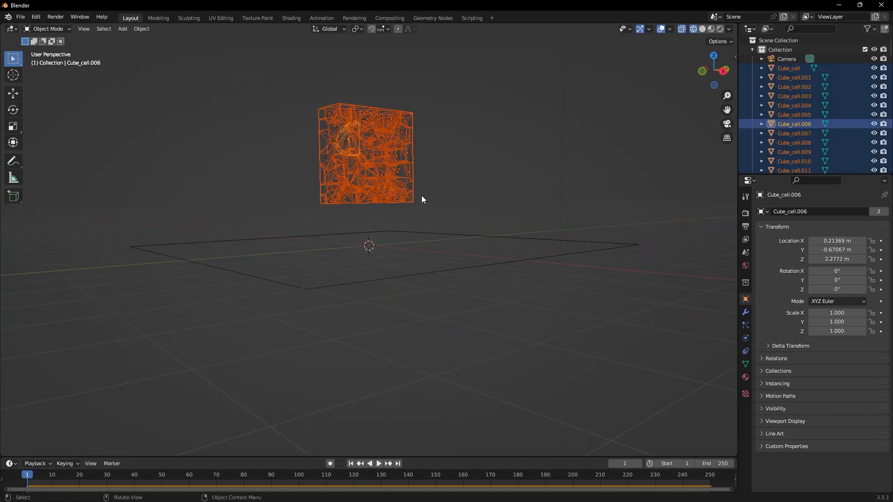
key(r)
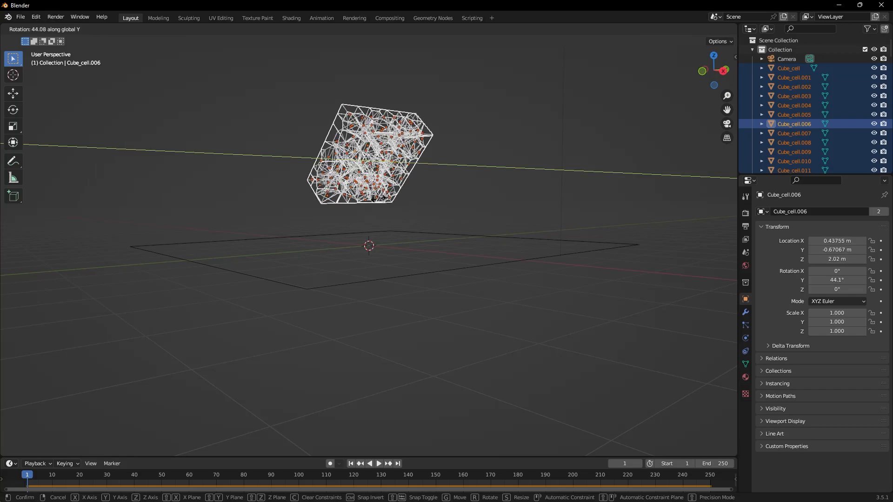
click(485, 178)
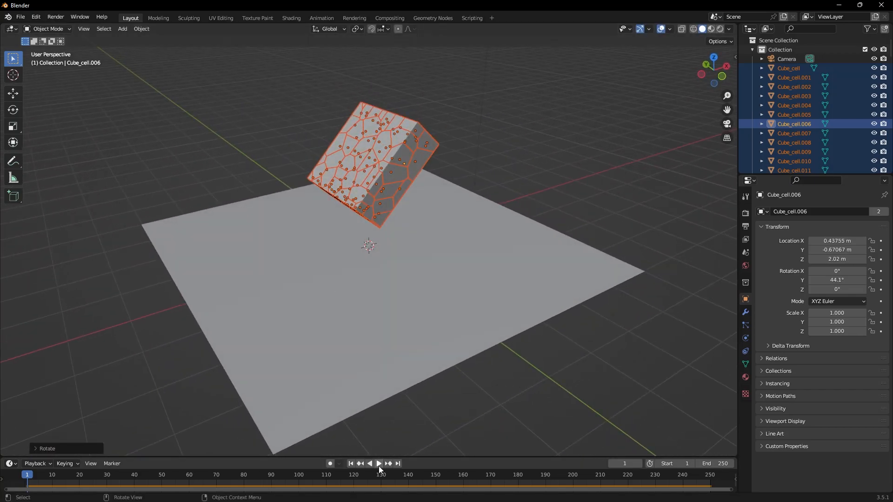
Replay the simulation and pause once the pieces land on the plane
click(378, 463)
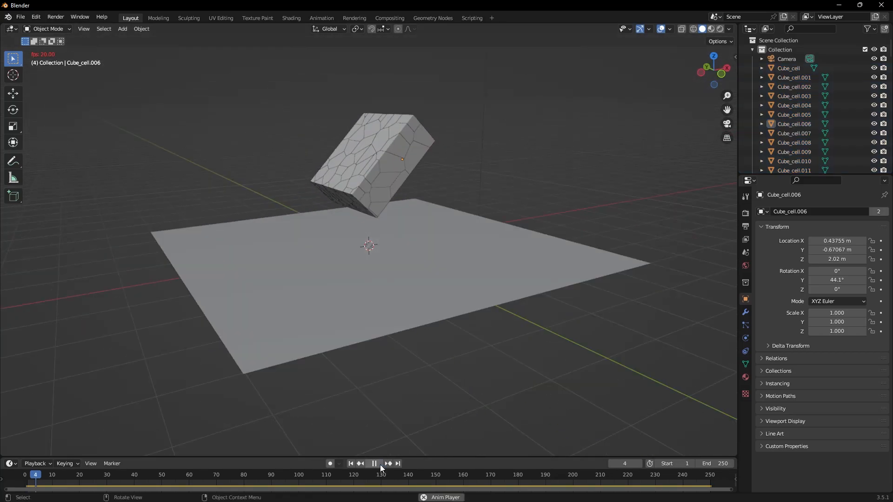
click(374, 463)
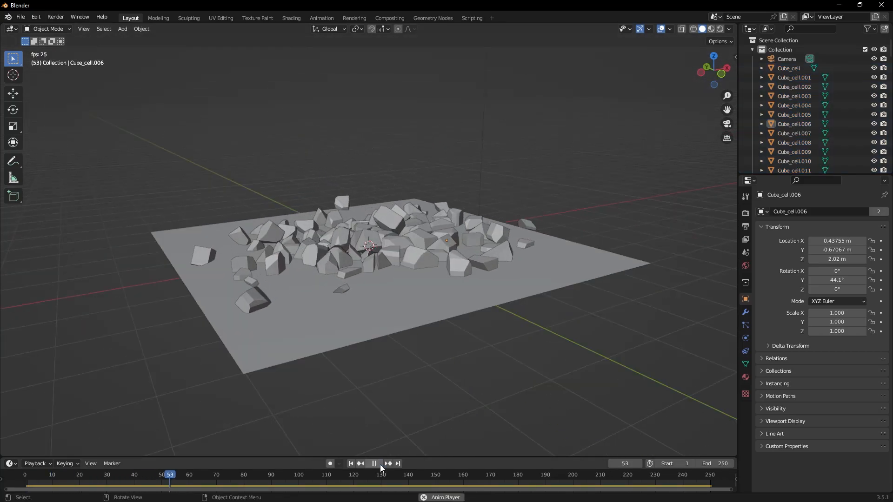
click(374, 464)
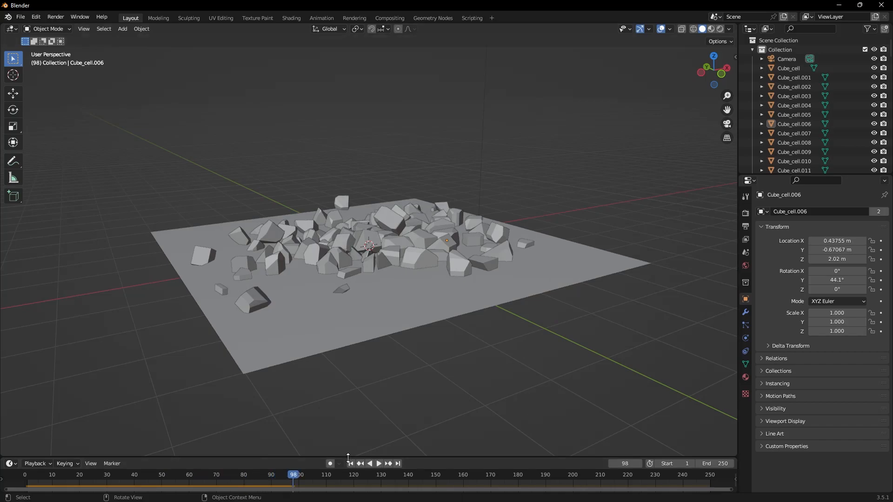
mouse_move(348, 463)
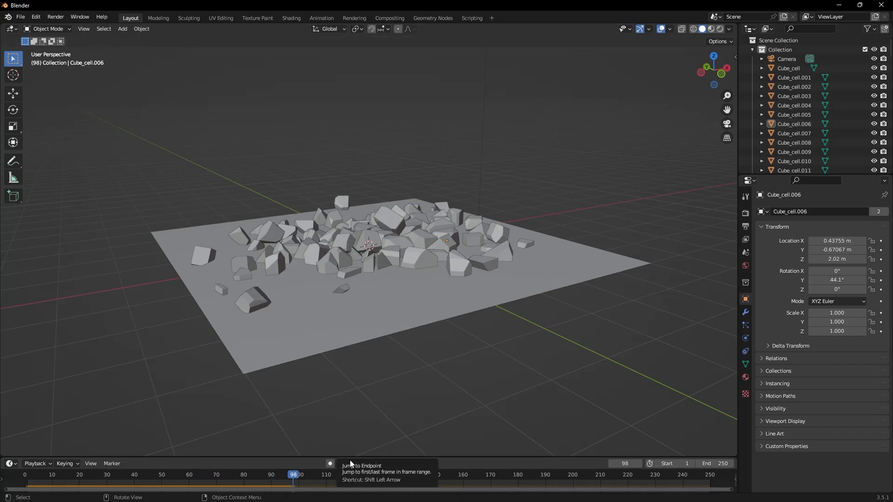
Rewind the timeline to frame 1 so the tilted fractured cube is whole above the plane
click(350, 464)
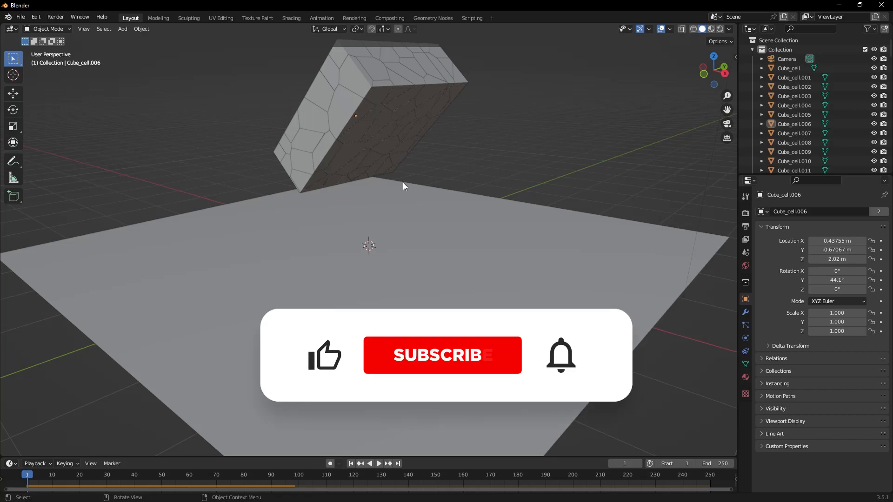
click(441, 355)
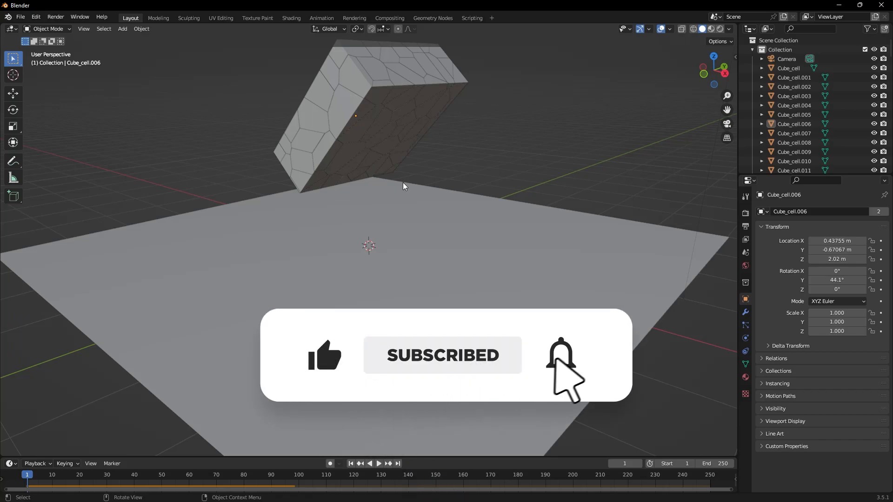